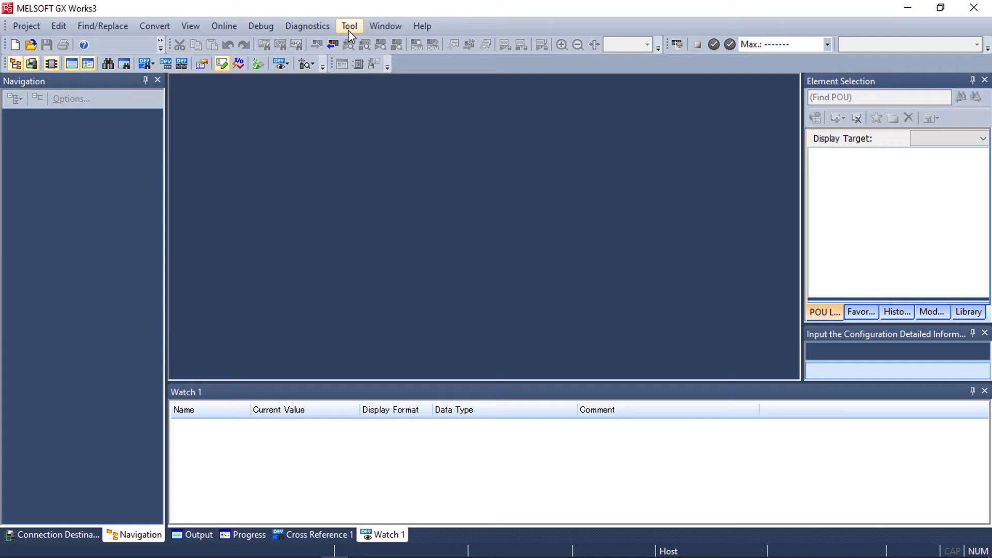
- Register the GN-9284_CSPP profile archive from the Desktop through Profile Management
{"action": "left_click", "coordinate": [349, 26]}
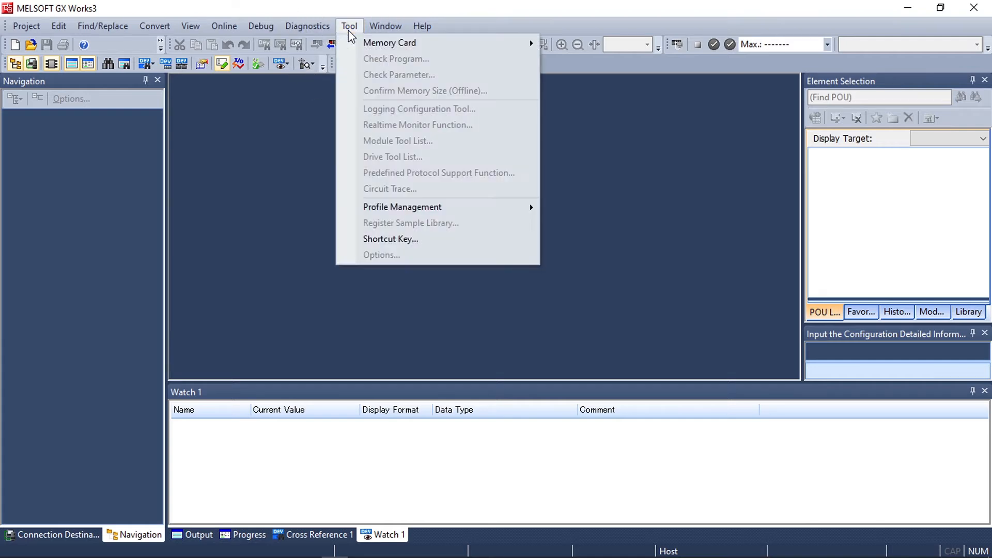
{"action": "mouse_move", "coordinate": [402, 206]}
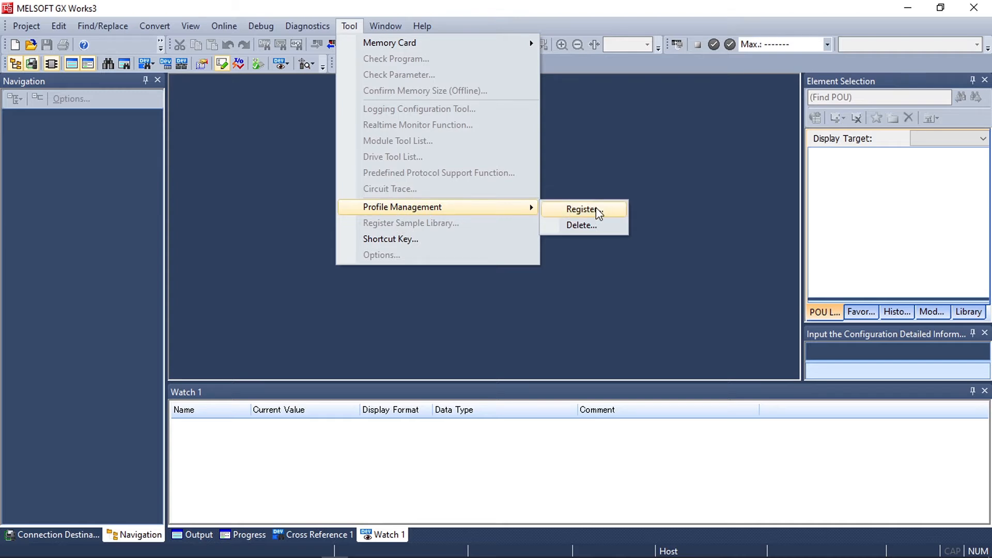
{"action": "left_click", "coordinate": [580, 209]}
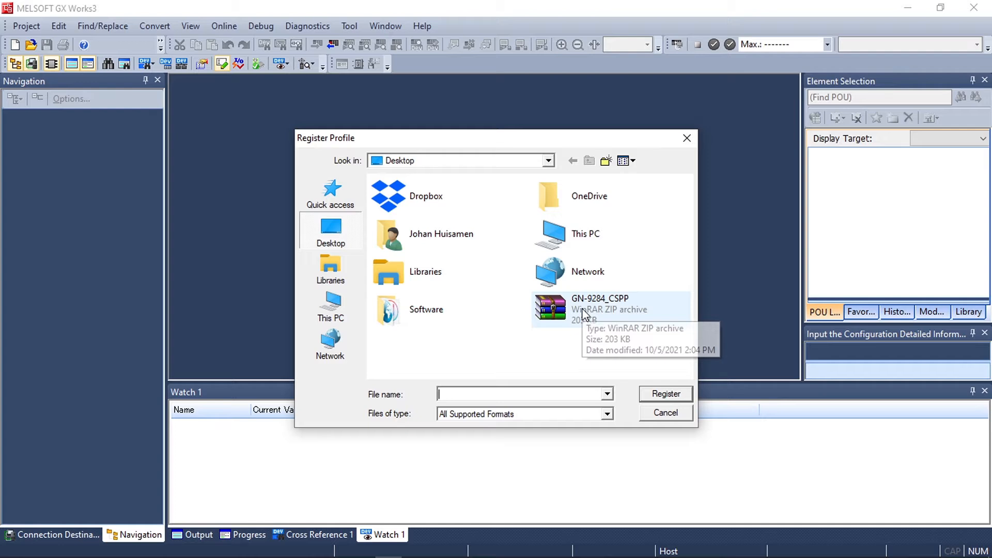
{"action": "left_click", "coordinate": [599, 309]}
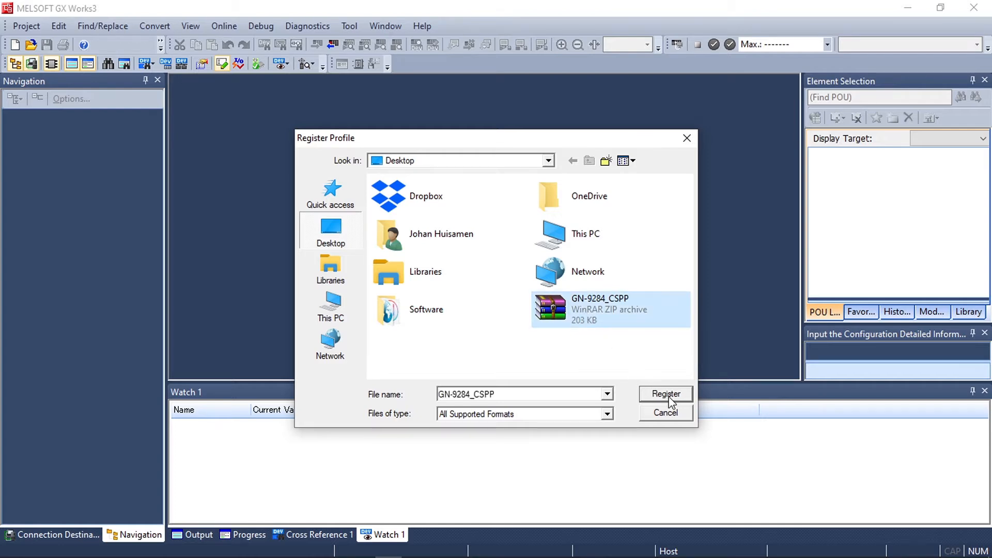
{"action": "left_click", "coordinate": [665, 393]}
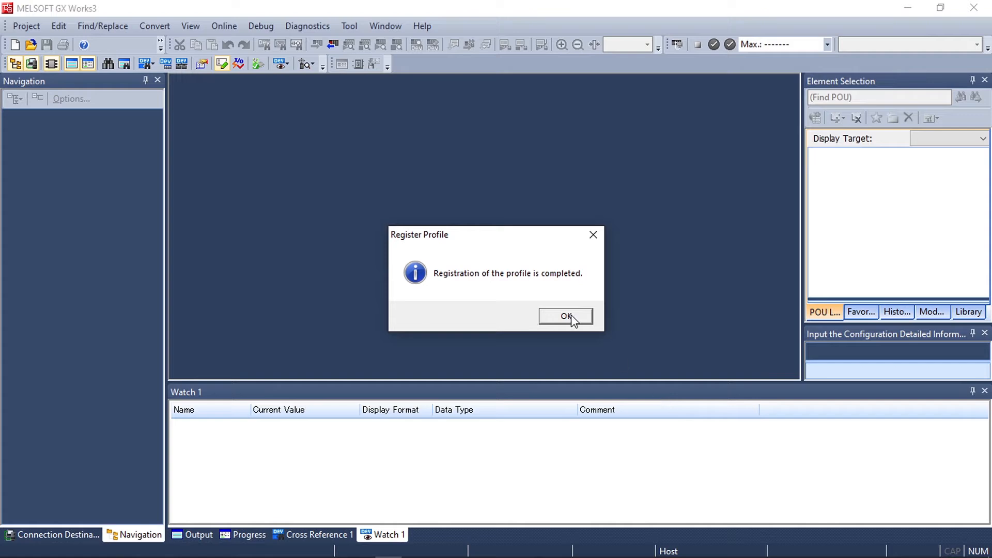
{"action": "left_click", "coordinate": [565, 316]}
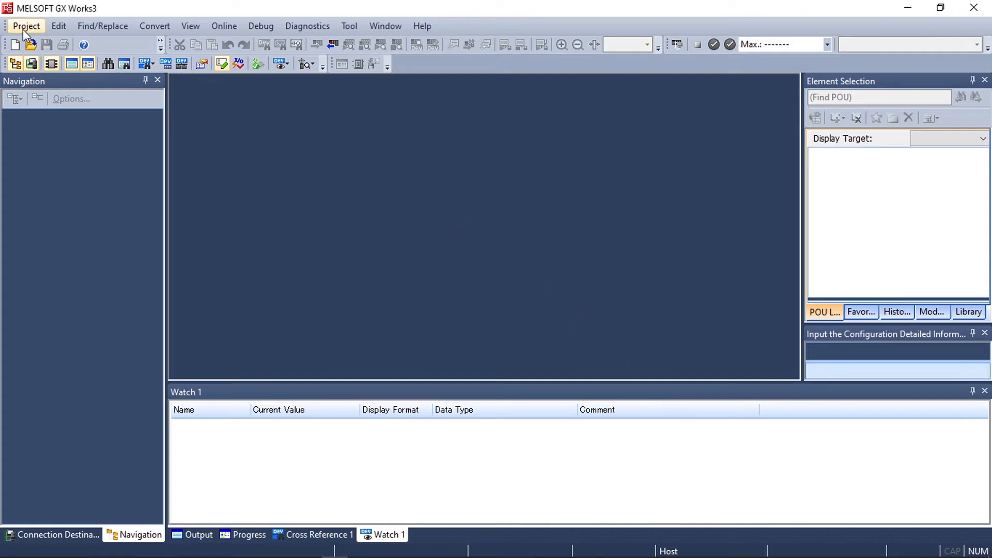
- Open the FX5U_Crevis_GN-9284_remoteIO project from the Mitsubishi folder
{"action": "left_click", "coordinate": [26, 26]}
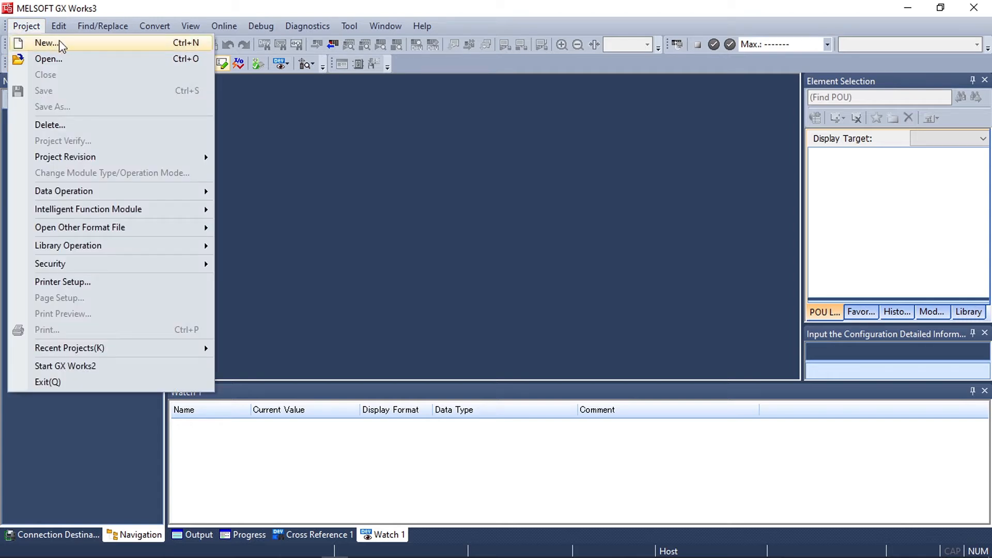
{"action": "mouse_move", "coordinate": [48, 59]}
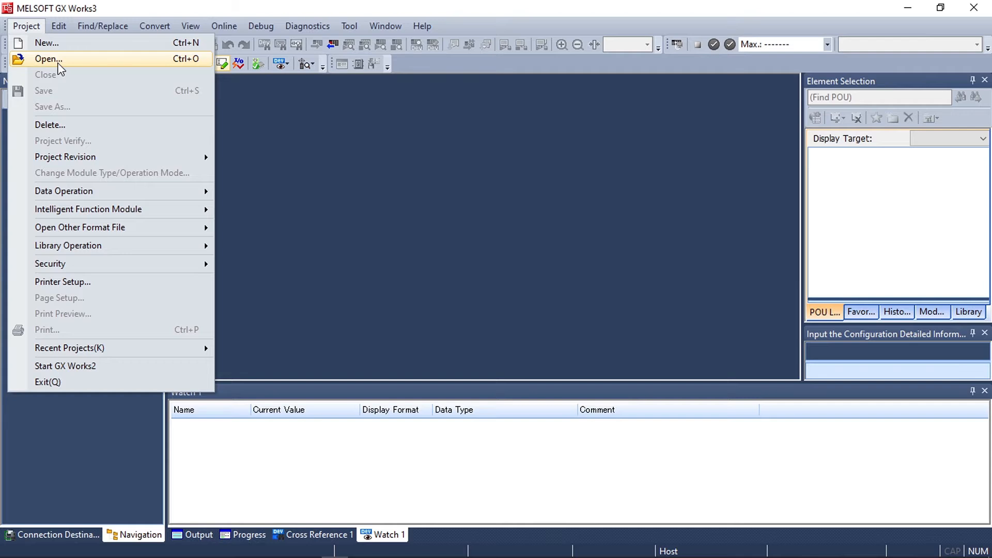
{"action": "left_click", "coordinate": [47, 58]}
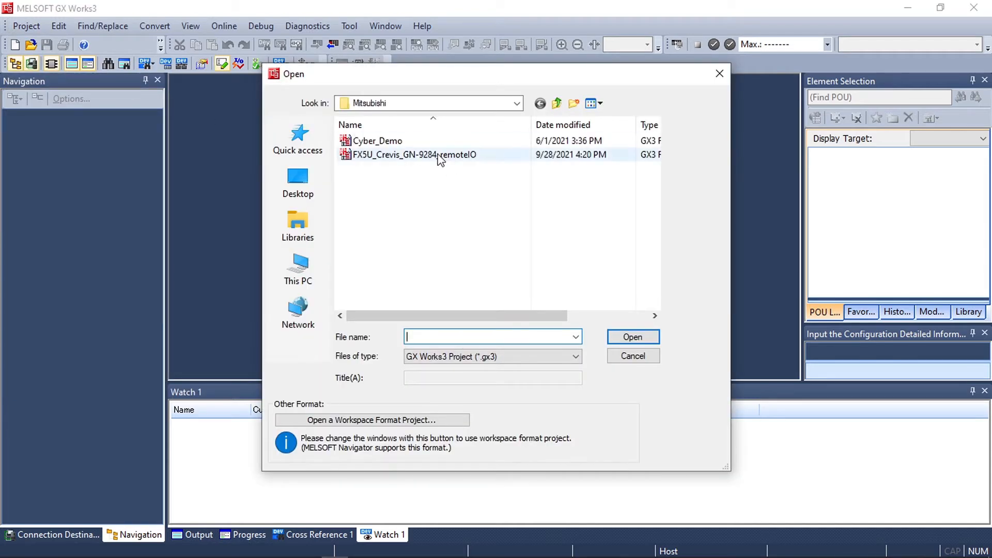
{"action": "left_click", "coordinate": [415, 154]}
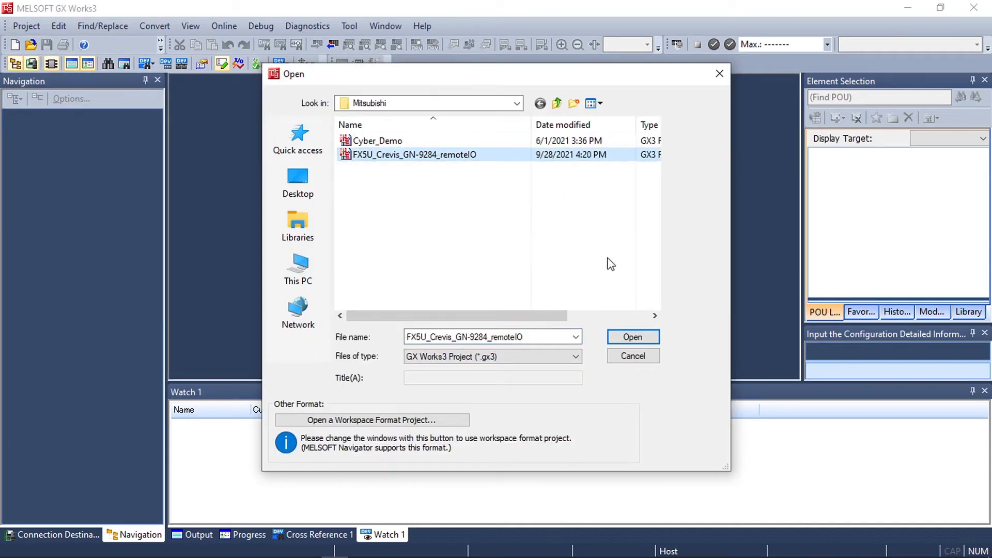
{"action": "left_click", "coordinate": [632, 336]}
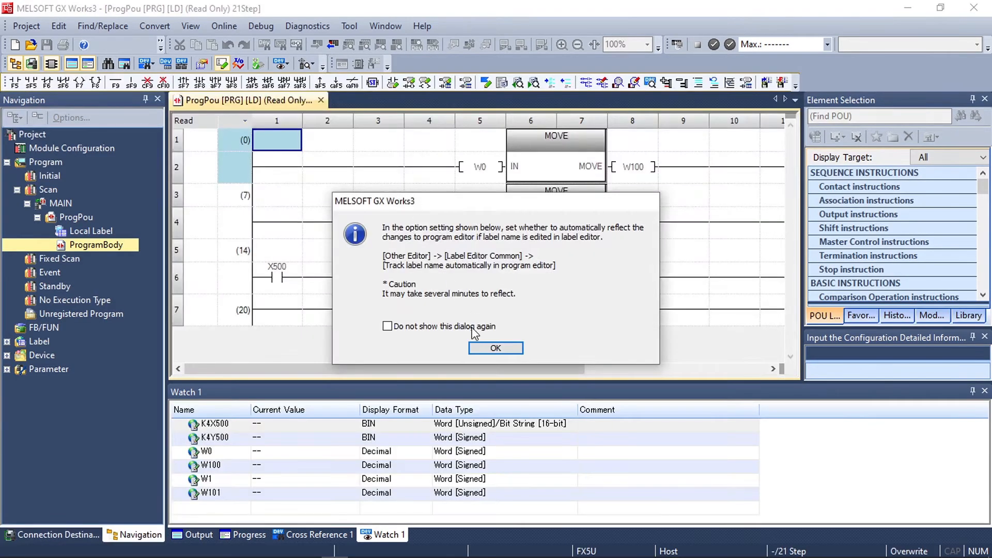
- Dismiss the label notice and open FX5UCPU Module Parameter > Ethernet Port
{"action": "left_click", "coordinate": [495, 348]}
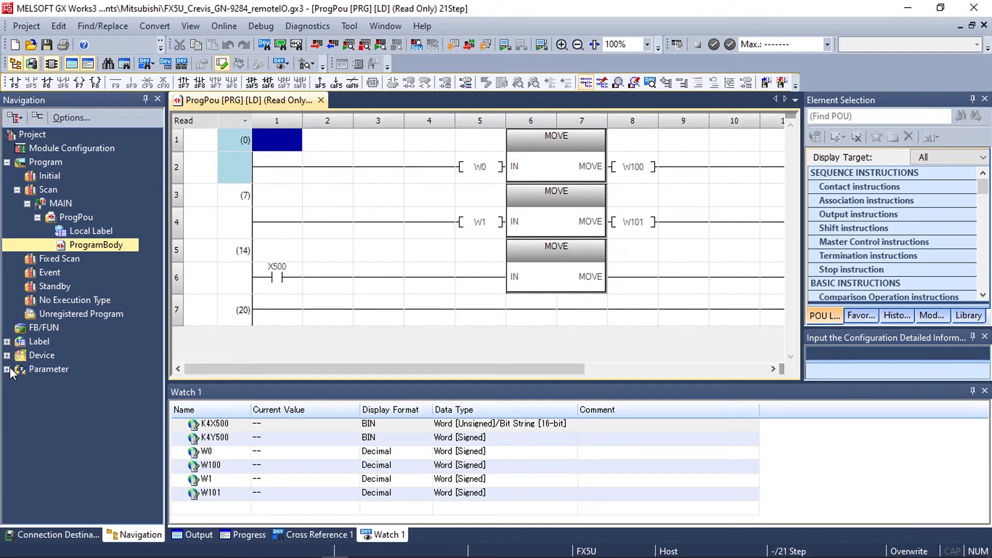
{"action": "left_click", "coordinate": [8, 369]}
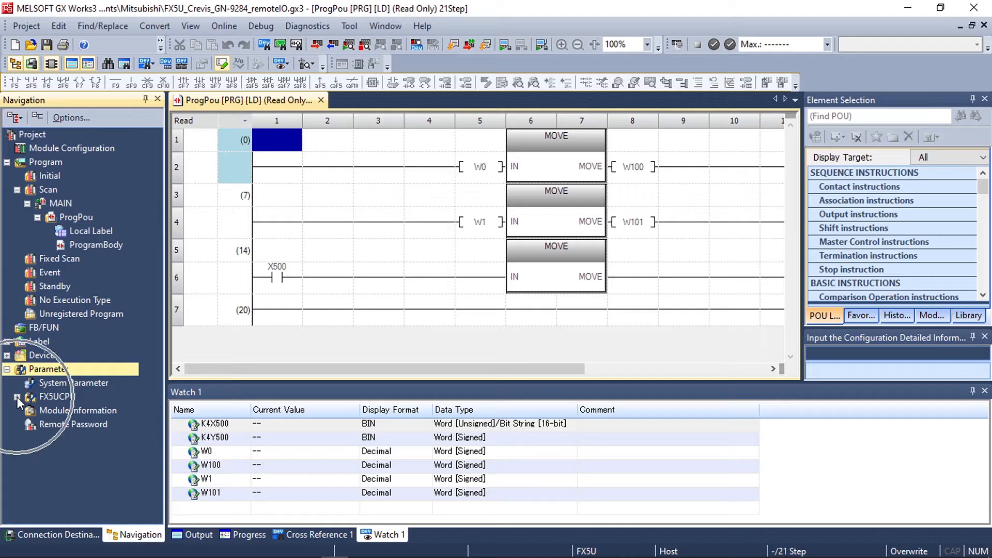
{"action": "left_click", "coordinate": [19, 397]}
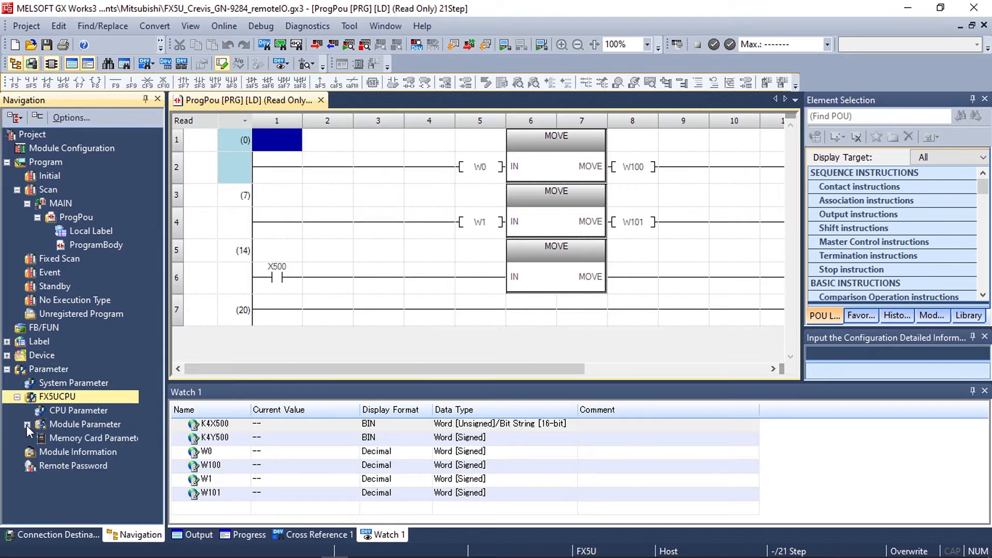
{"action": "left_click", "coordinate": [27, 423]}
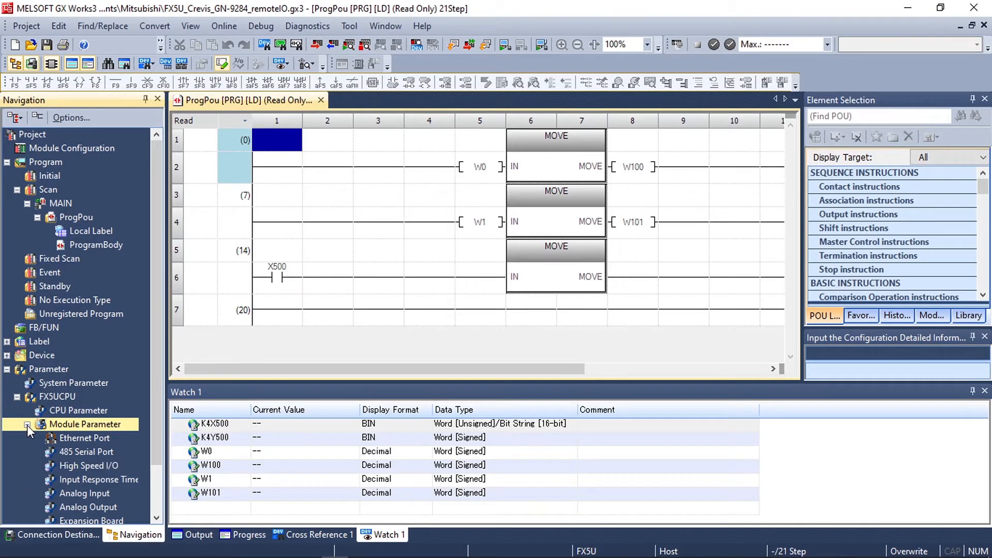
{"action": "left_click", "coordinate": [84, 437]}
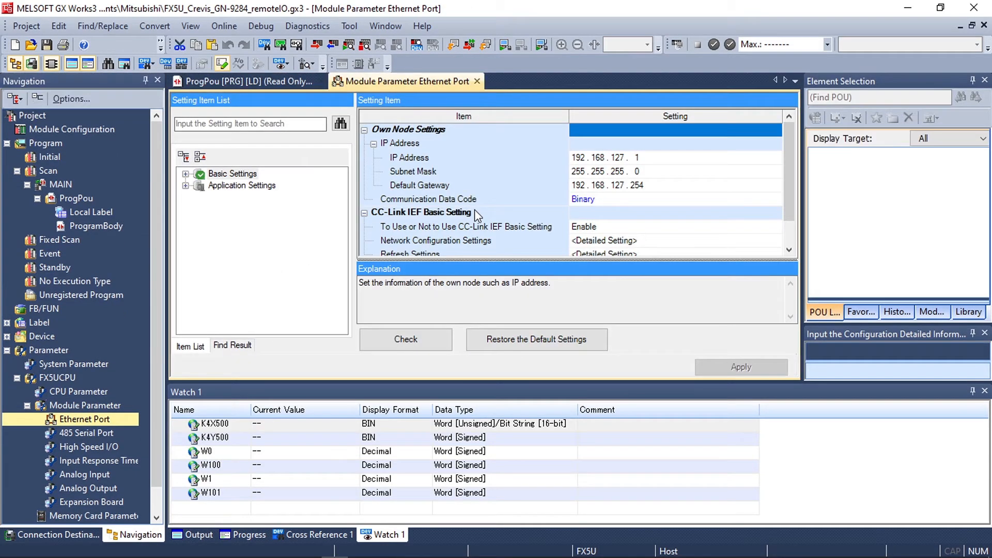
- Open the Network Configuration detailed setting under CC-Link IEF Basic Settings
{"action": "left_click", "coordinate": [186, 173]}
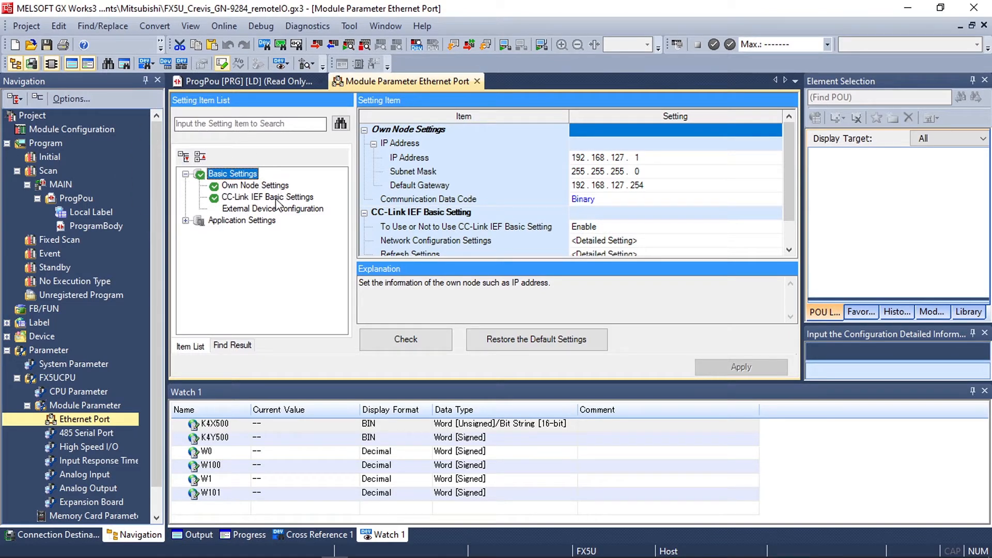
{"action": "left_click", "coordinate": [267, 196]}
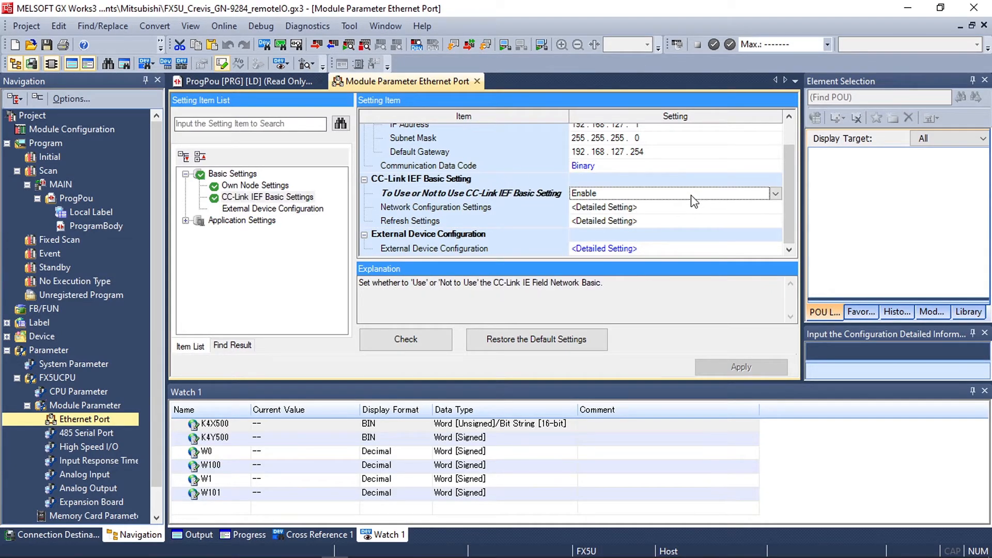
{"action": "mouse_move", "coordinate": [665, 214]}
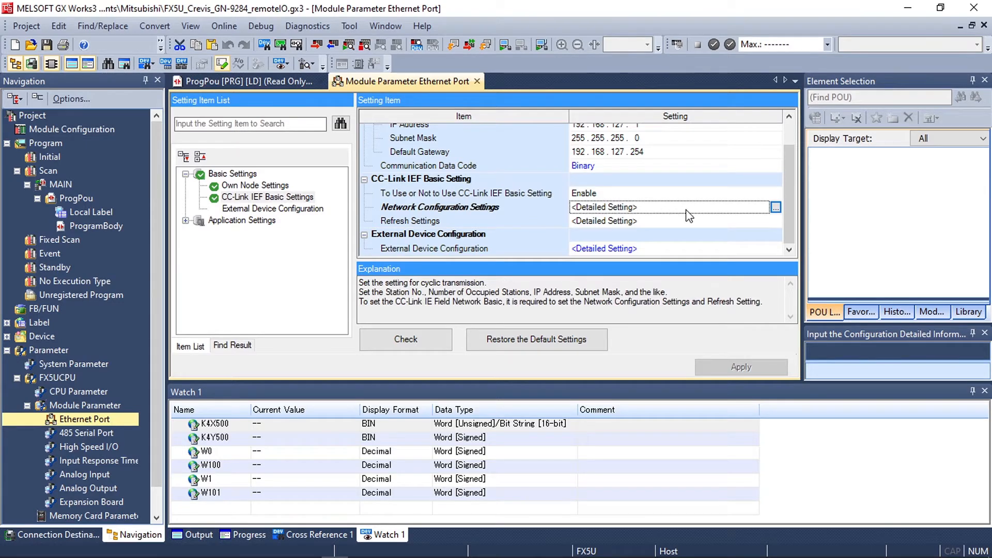
{"action": "left_click", "coordinate": [774, 207]}
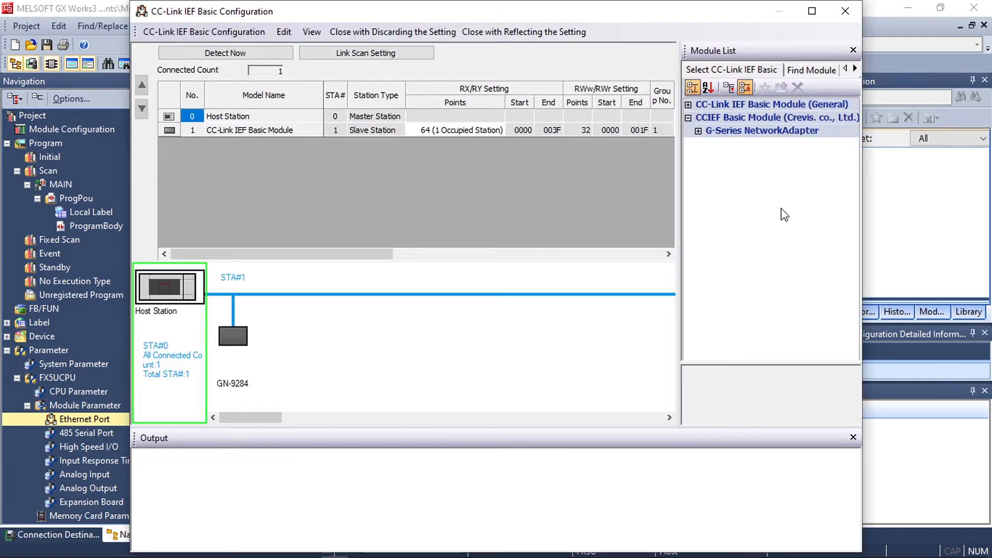
{"action": "mouse_move", "coordinate": [744, 146]}
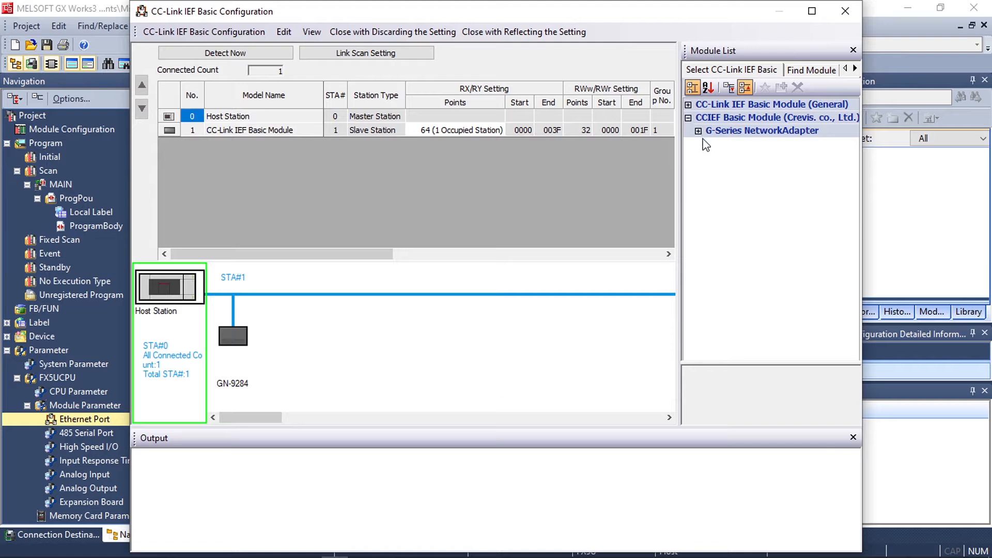
- Pick the GN-9284 adapter from the Crevis G-Series module list as station 2
{"action": "left_click", "coordinate": [697, 130]}
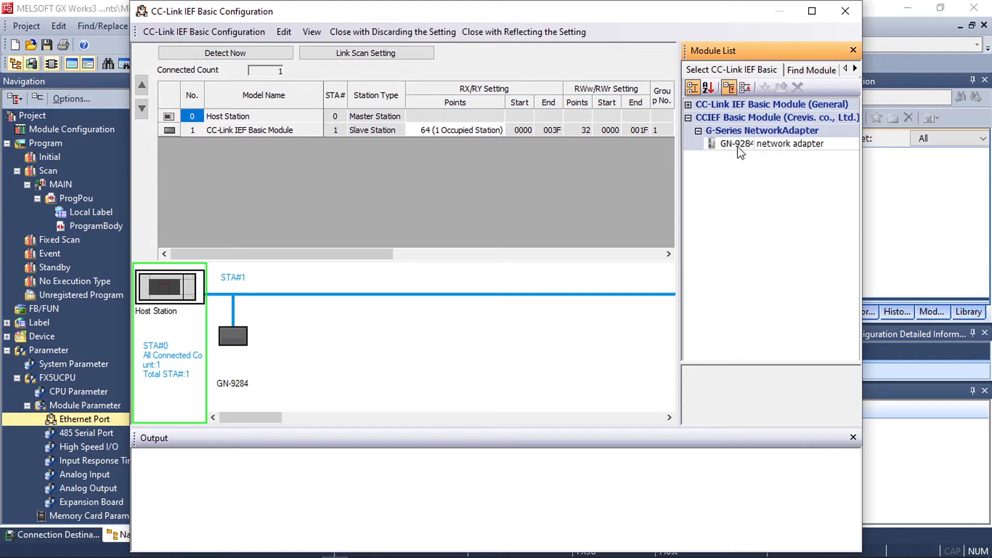
{"action": "left_click", "coordinate": [747, 143]}
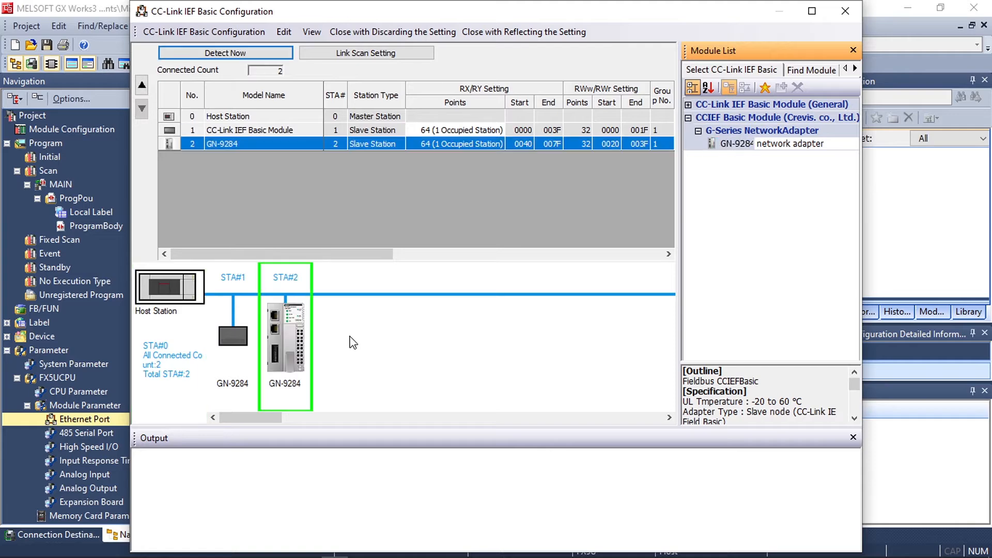
{"action": "mouse_move", "coordinate": [354, 333]}
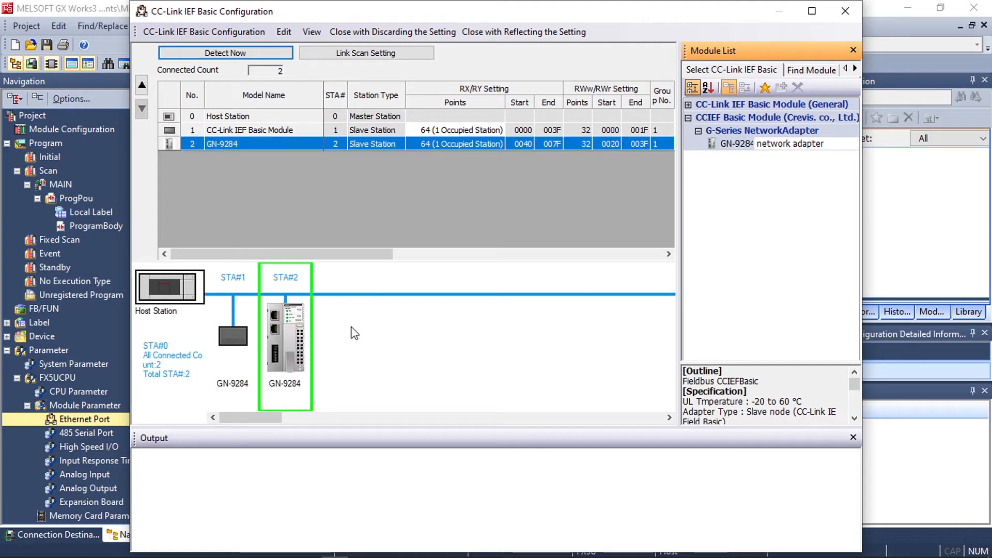
{"action": "mouse_move", "coordinate": [310, 327]}
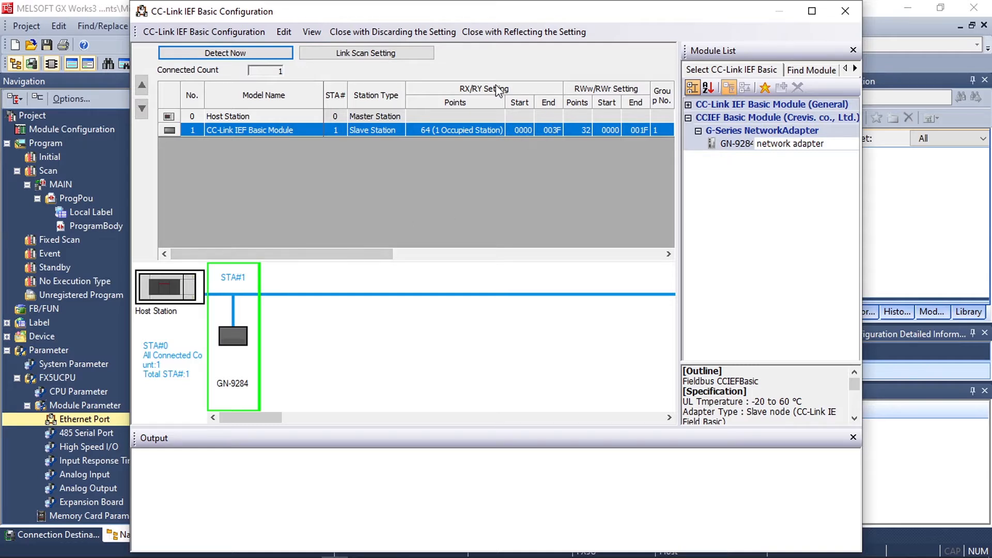
{"action": "mouse_move", "coordinate": [512, 105]}
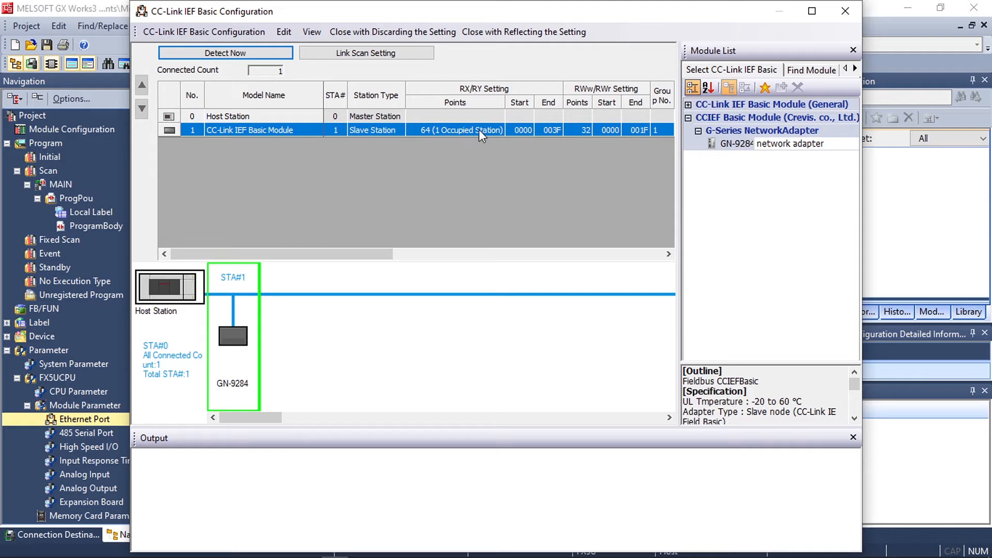
{"action": "mouse_move", "coordinate": [462, 155]}
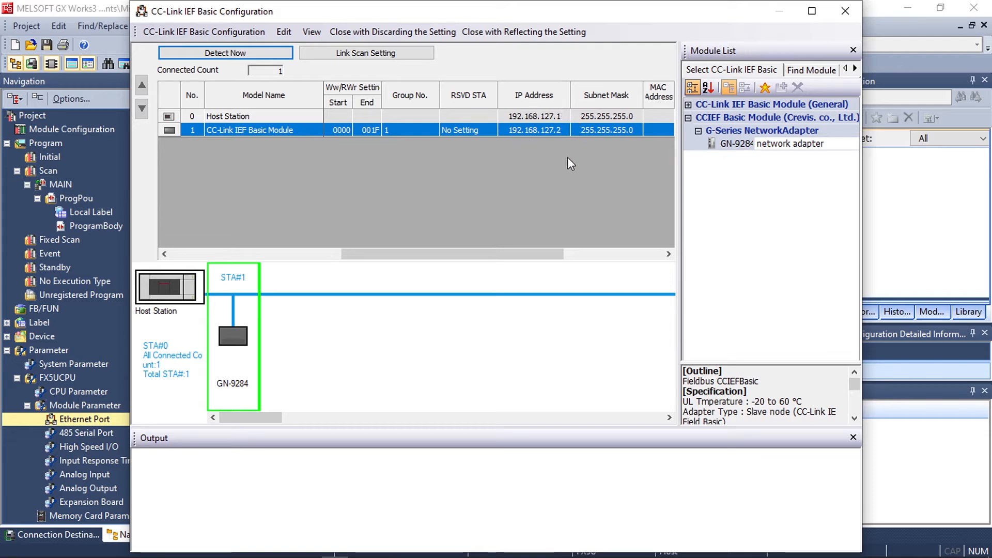
{"action": "mouse_move", "coordinate": [563, 139]}
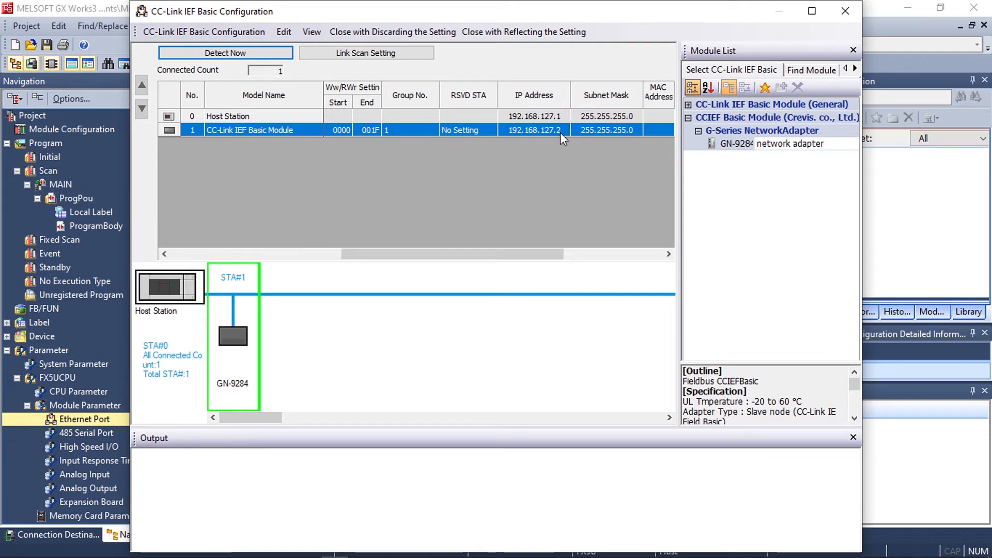
- Close the network configuration with settings reflected and confirm saving
{"action": "left_click", "coordinate": [845, 11]}
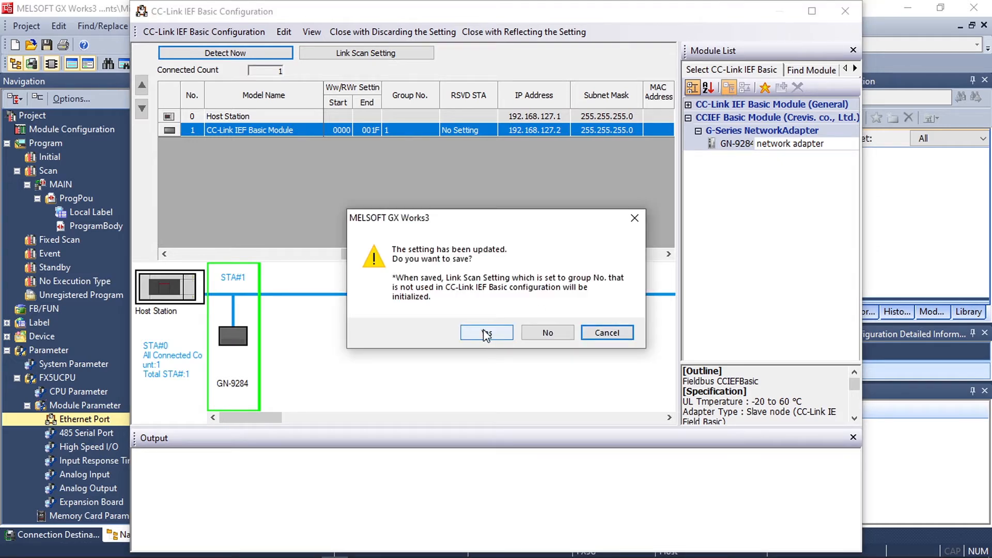
{"action": "left_click", "coordinate": [486, 332]}
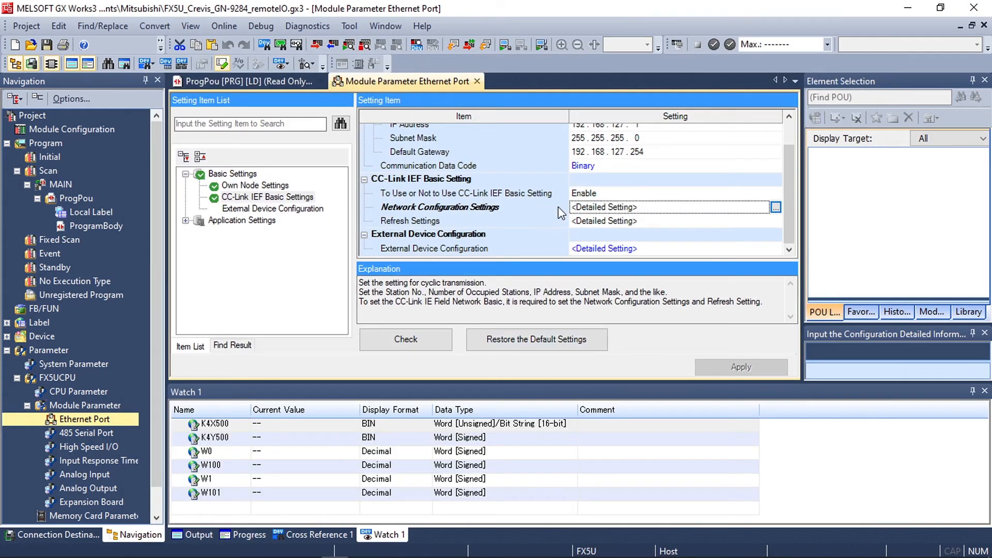
{"action": "mouse_move", "coordinate": [758, 228]}
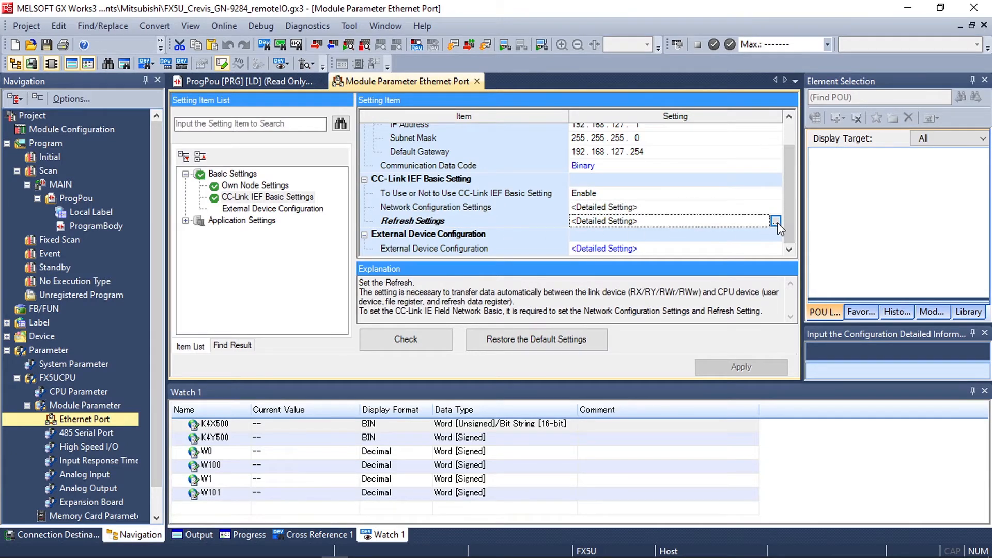
- Open the refresh settings mapping RX/RY to X500/Y500 and RWr/RWw to W0/W100
{"action": "left_click", "coordinate": [778, 221]}
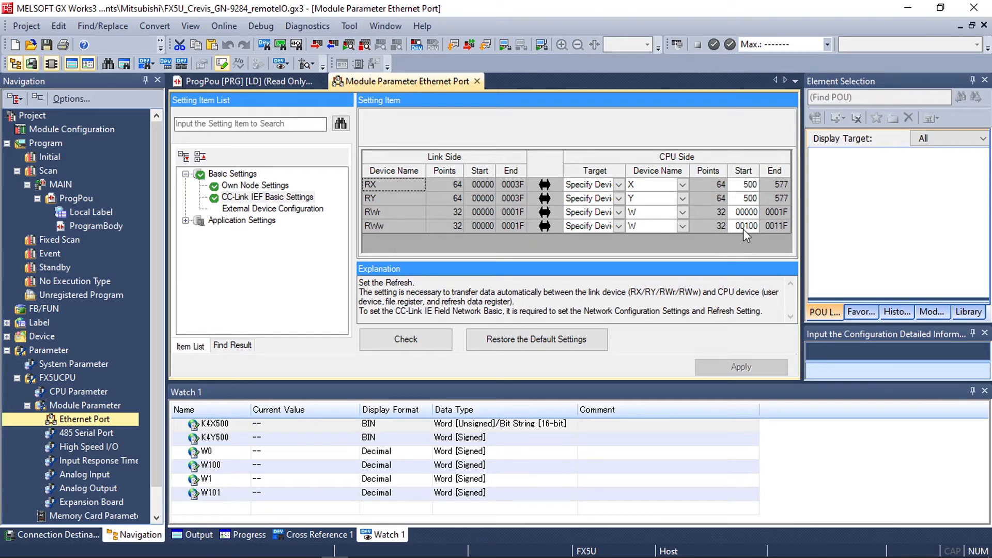
{"action": "mouse_move", "coordinate": [477, 82]}
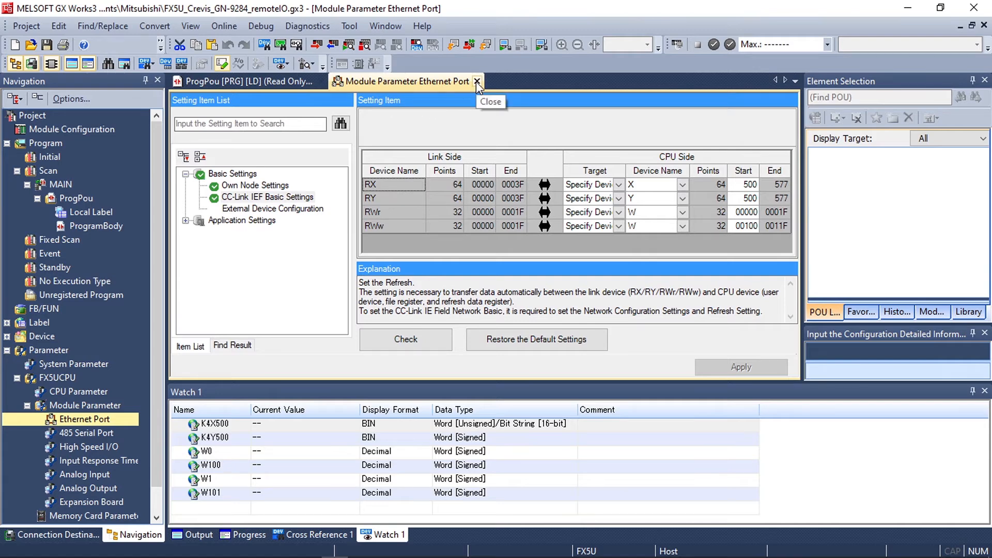
- Close the Module Parameter Ethernet Port tab, returning to the ladder program
{"action": "left_click", "coordinate": [477, 81]}
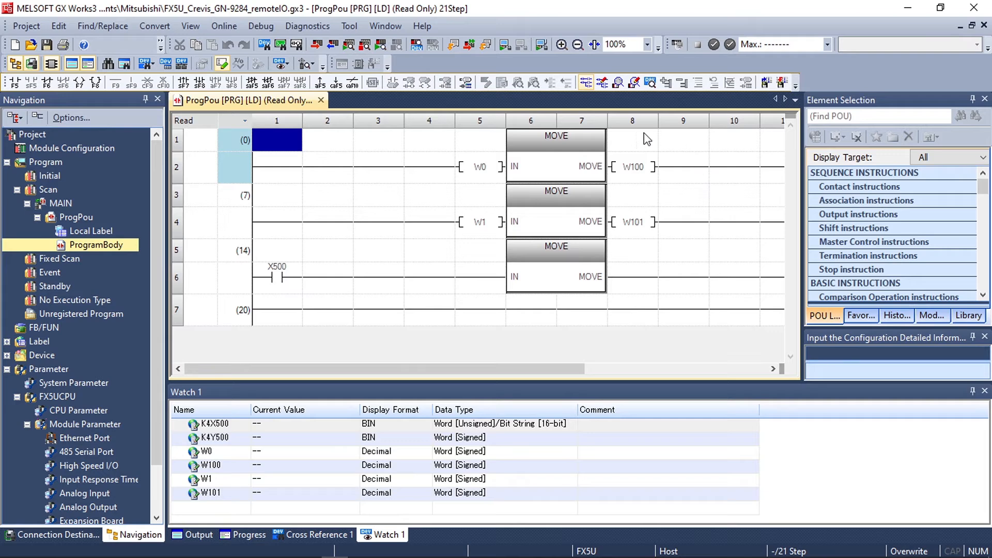
{"action": "mouse_move", "coordinate": [562, 229]}
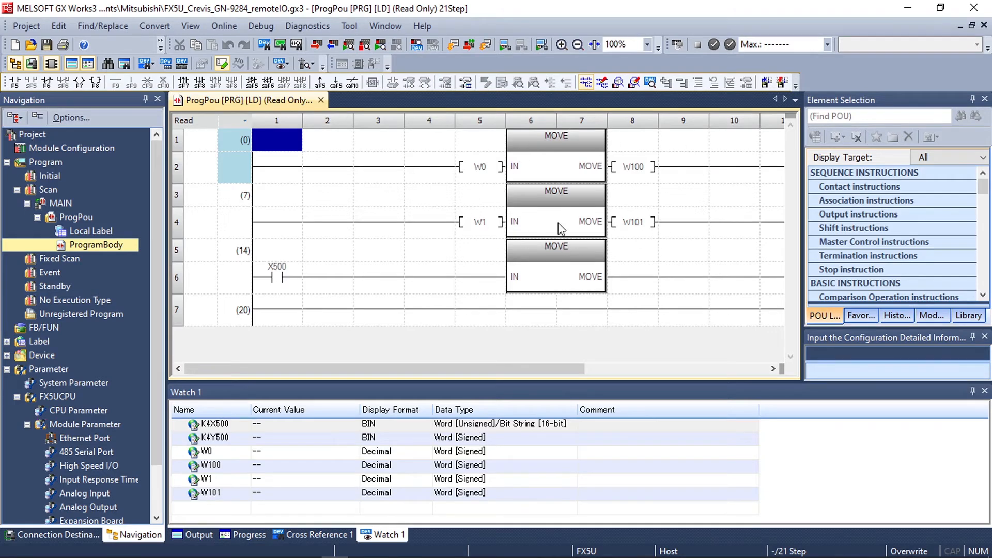
{"action": "mouse_move", "coordinate": [588, 201]}
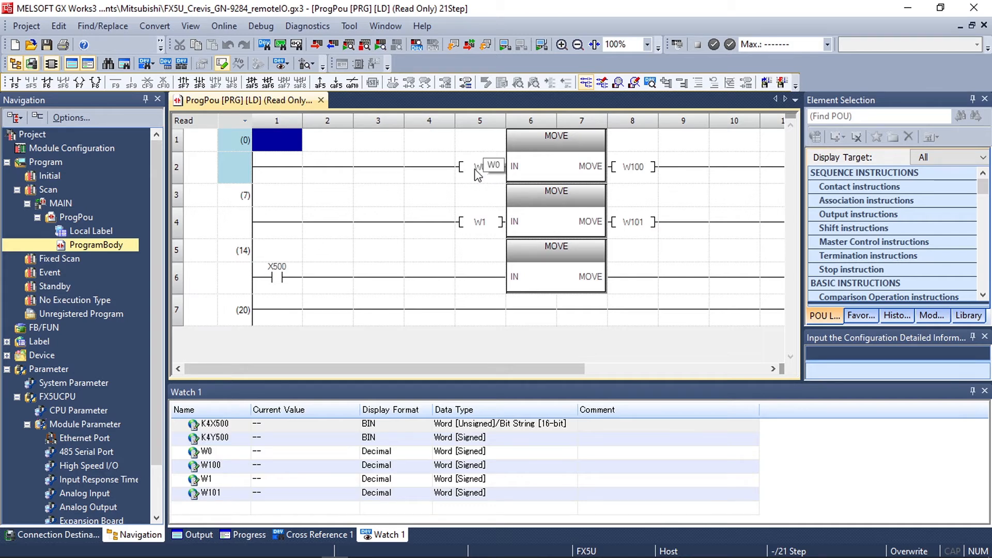
{"action": "mouse_move", "coordinate": [678, 185]}
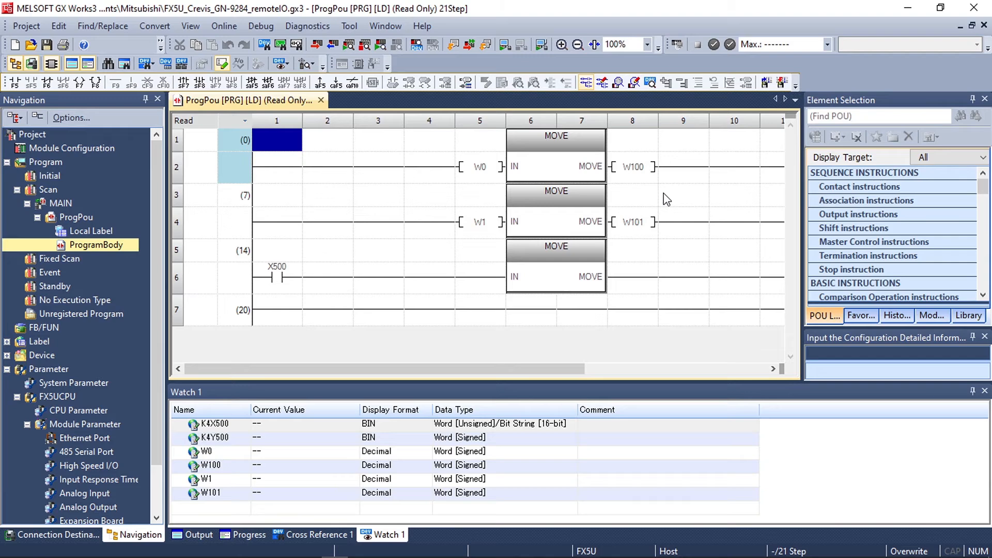
{"action": "mouse_move", "coordinate": [667, 198]}
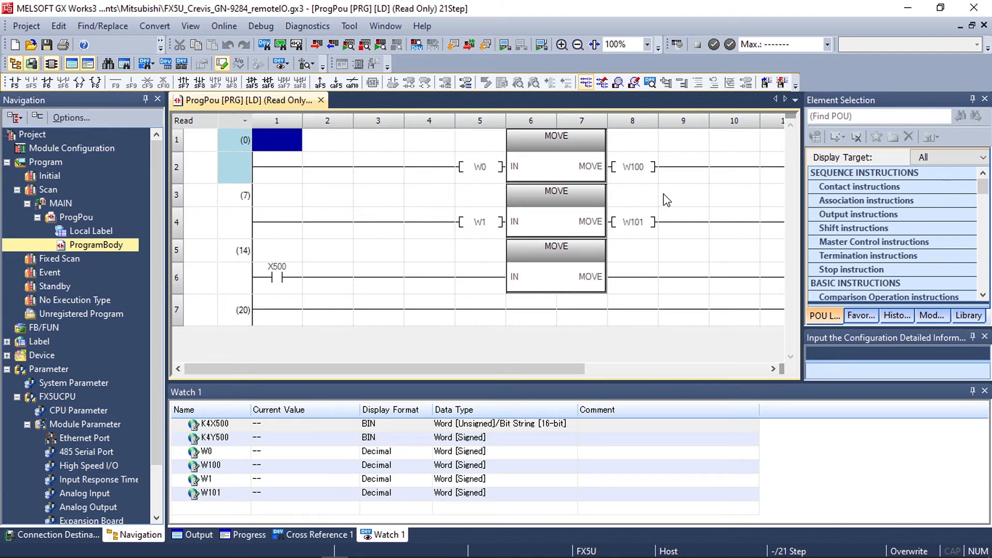
{"action": "mouse_move", "coordinate": [474, 88]}
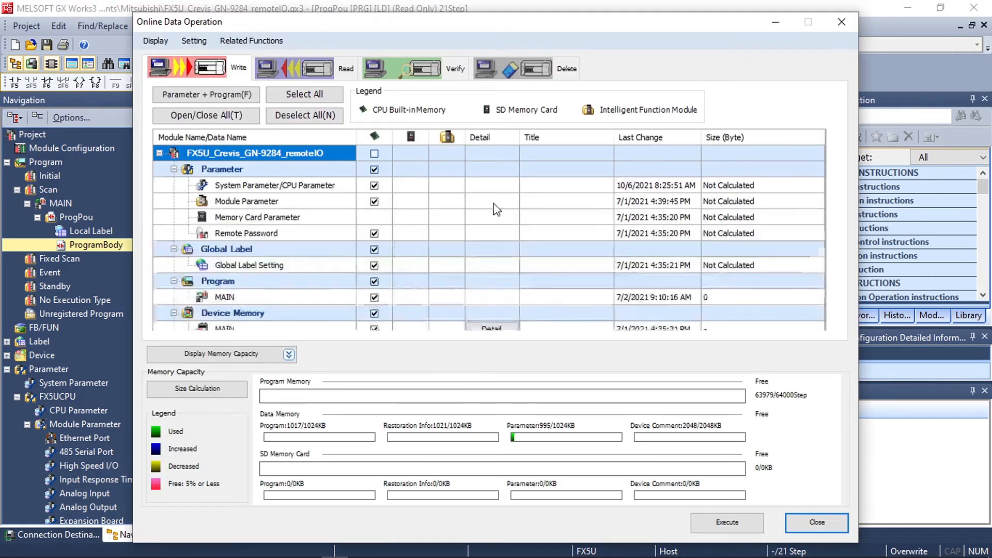
- Write parameters and MAIN program to the FX5U, overwriting all files, then restore RUN
{"action": "left_click", "coordinate": [726, 521]}
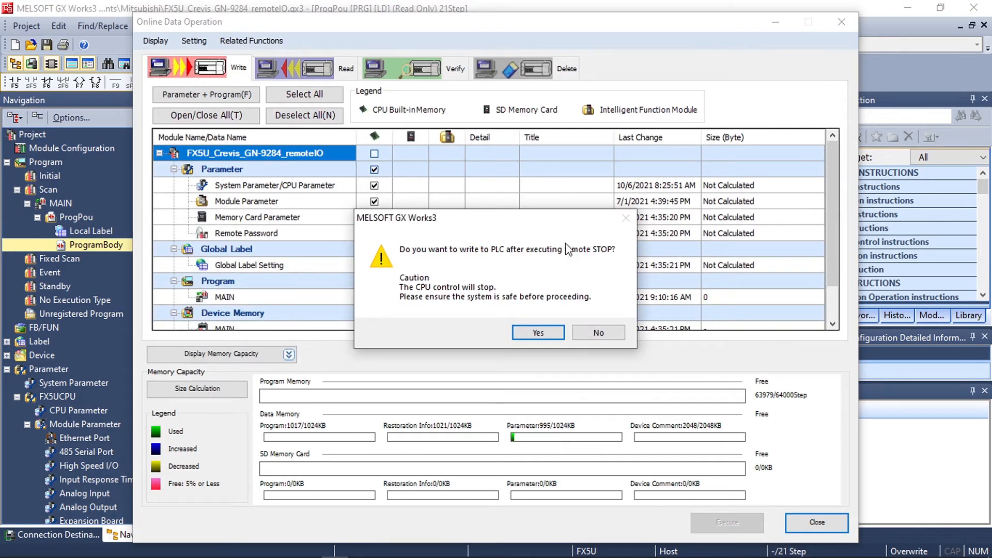
{"action": "left_click", "coordinate": [537, 332]}
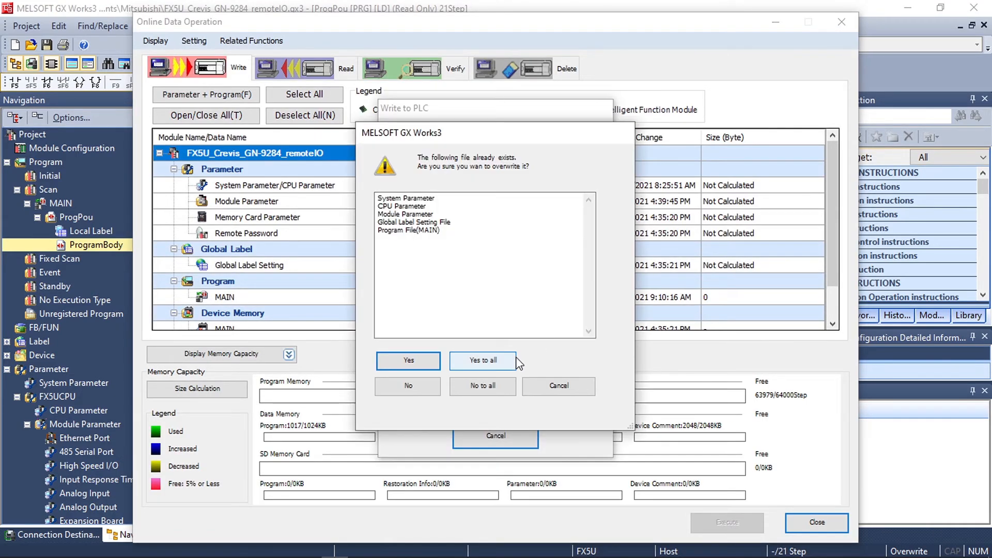
{"action": "left_click", "coordinate": [482, 360]}
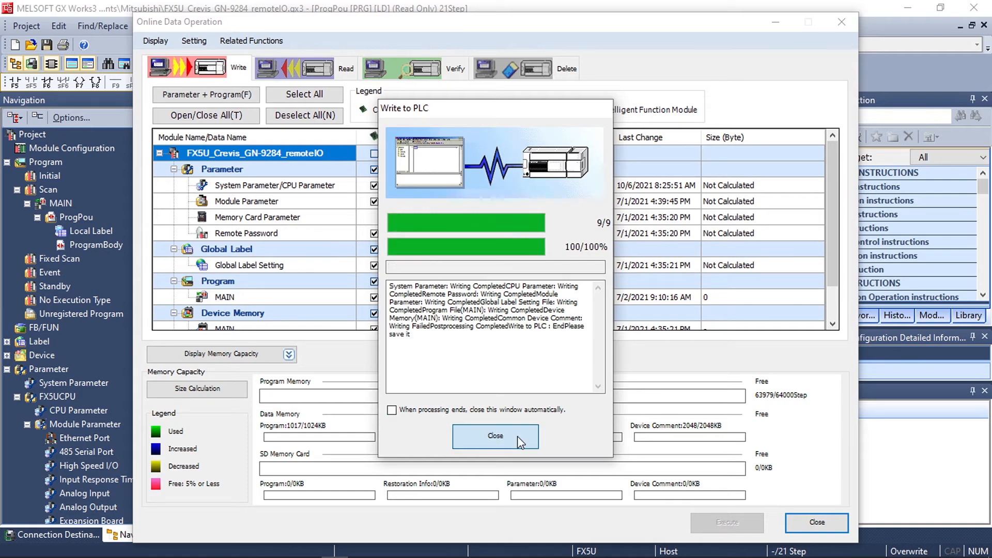
{"action": "left_click", "coordinate": [495, 436]}
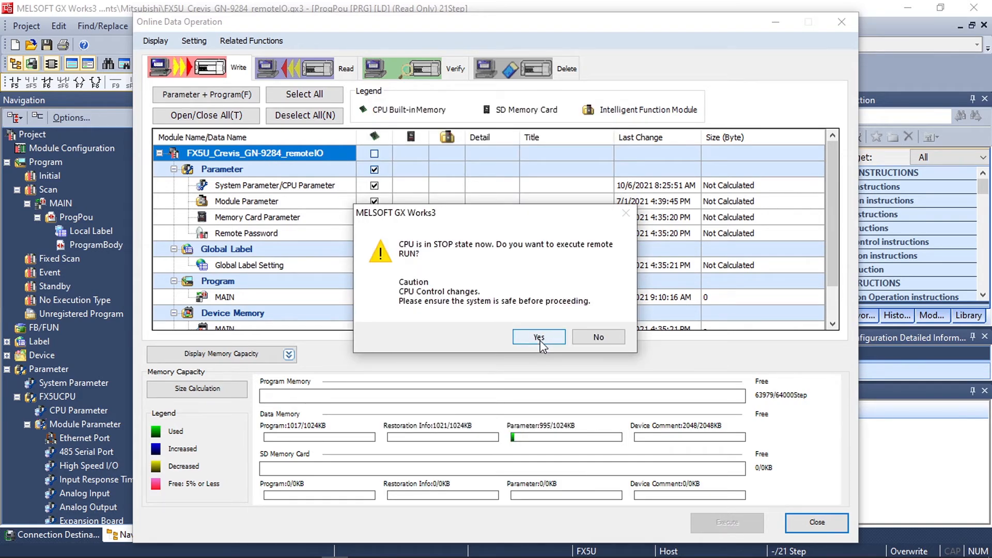
{"action": "left_click", "coordinate": [539, 337]}
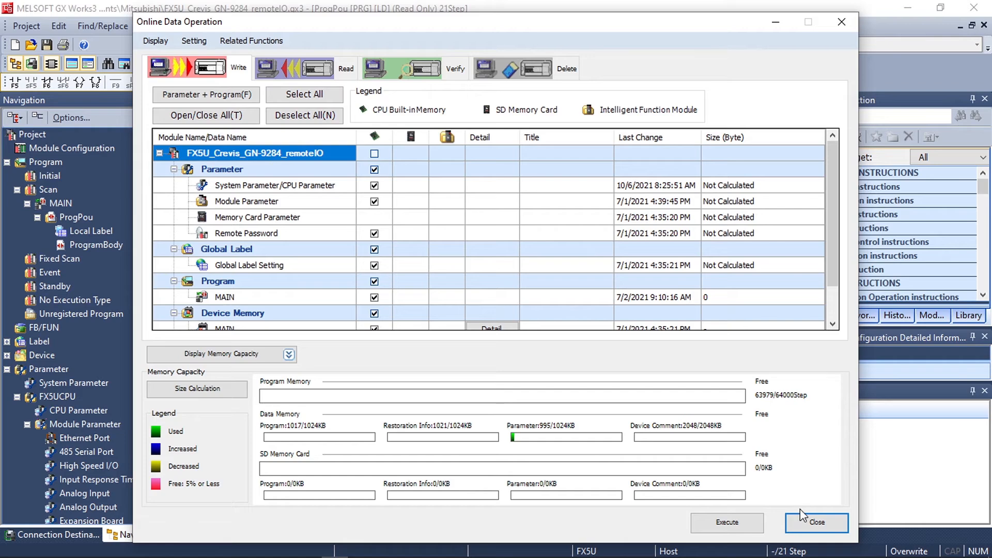
{"action": "left_click", "coordinate": [815, 521]}
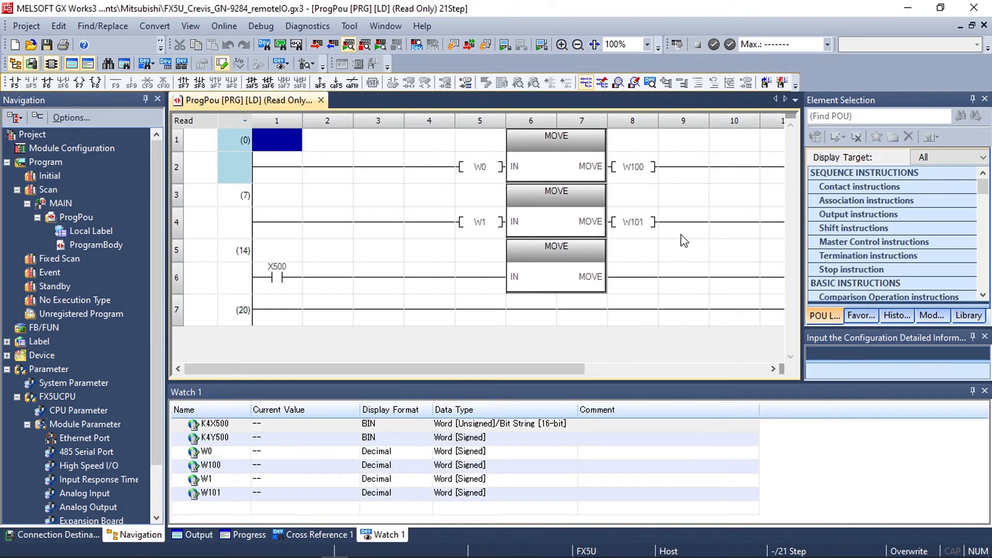
{"action": "mouse_move", "coordinate": [675, 227]}
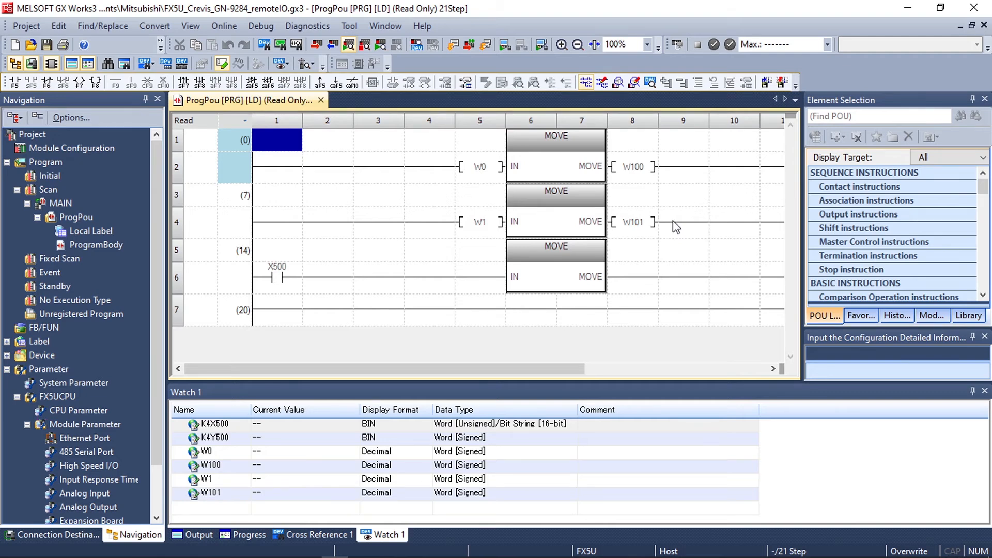
- Start live ladder monitoring (F3) to watch W0 and W100 read 10727
{"action": "left_click", "coordinate": [696, 45]}
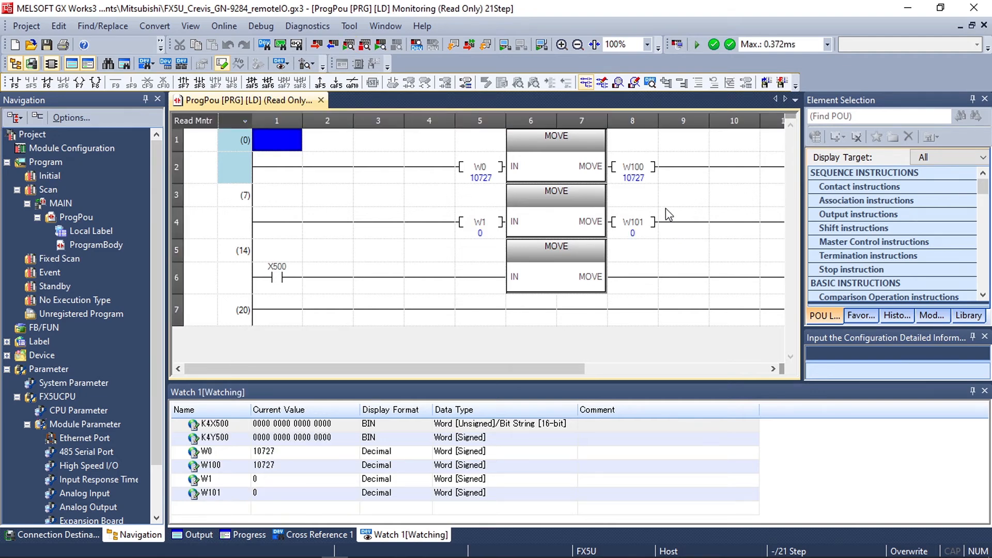